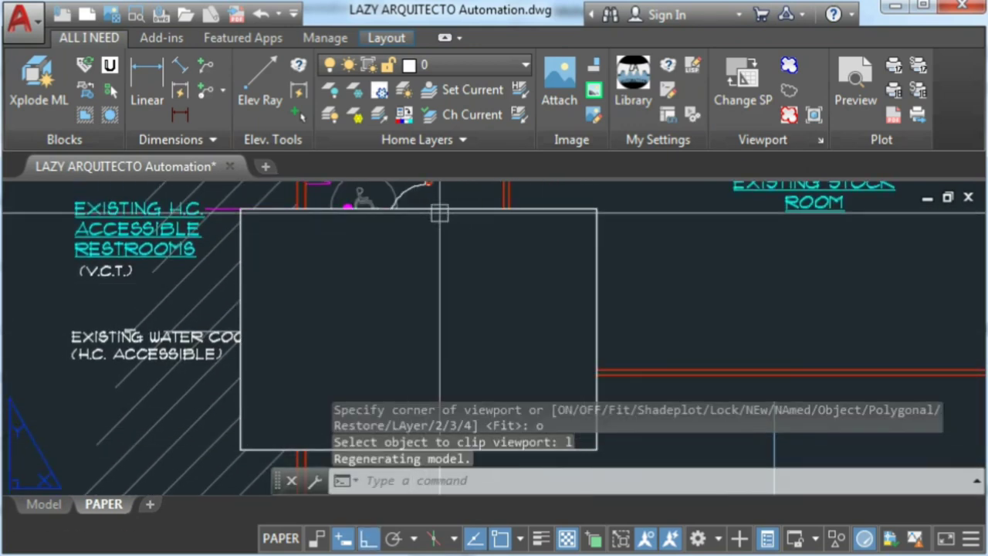
Select the clipping object to finish clipping the layout viewport.
click(614, 538)
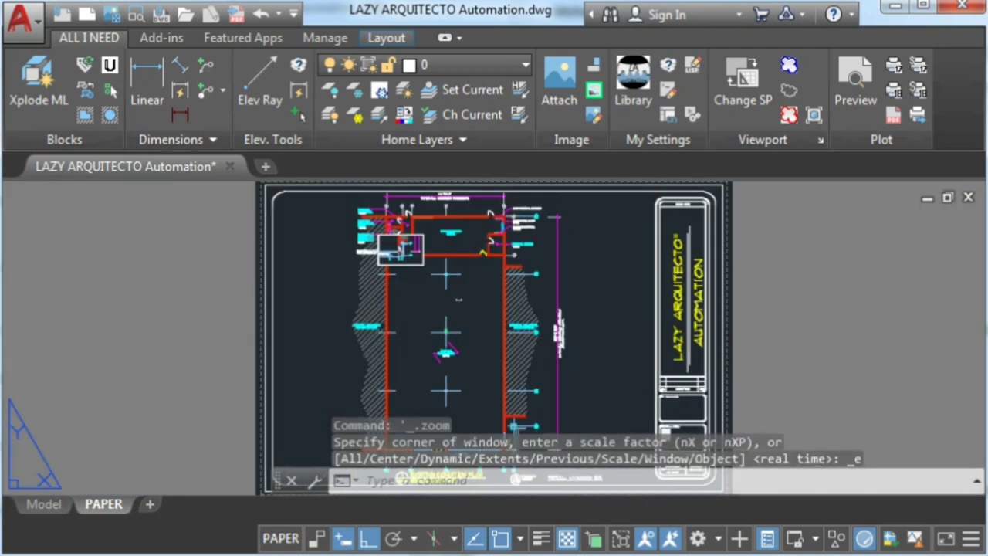
mouse_move(529, 353)
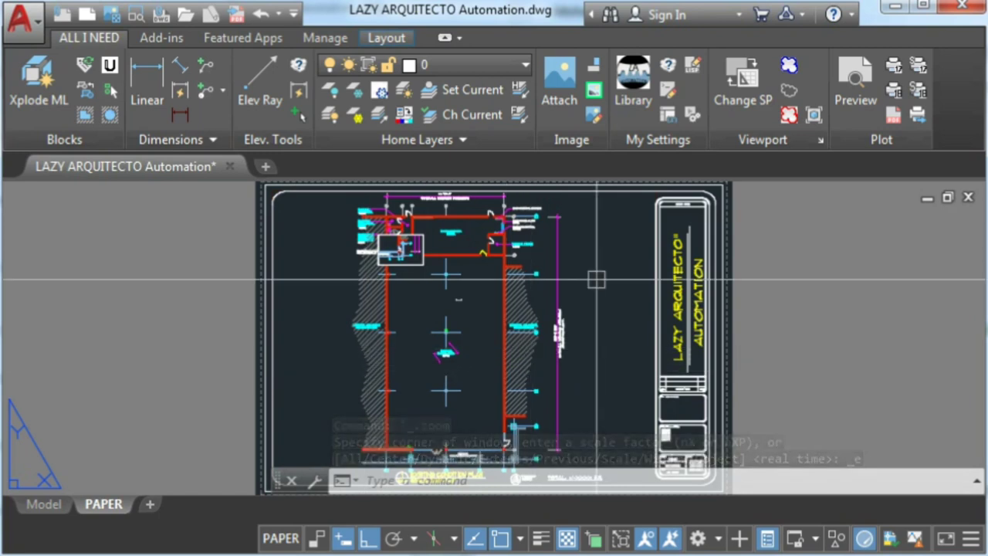
Enter CUI to launch the Customize User Interface editor.
text(CUI)
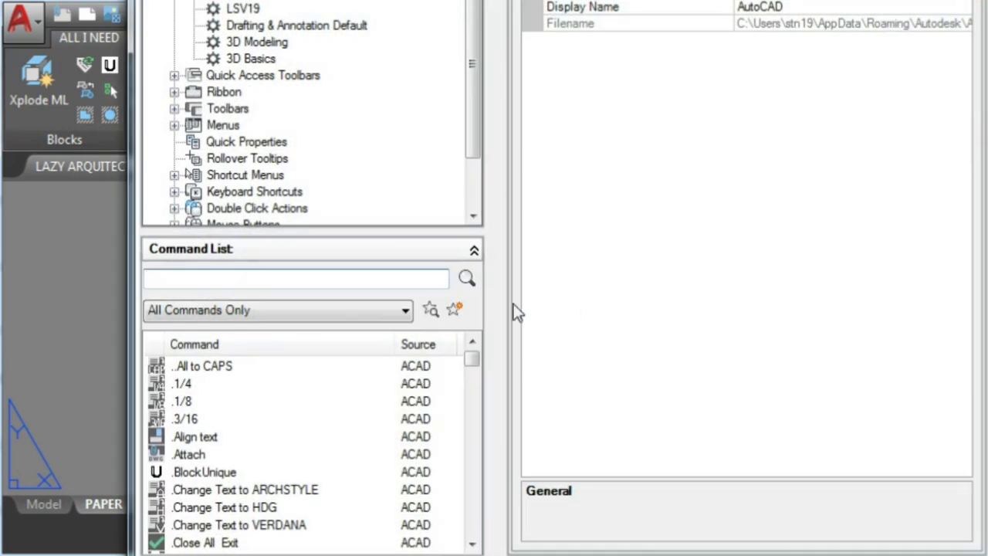
Filter the Command List by 'viewpo' and select Clip, Viewport.
text(v)
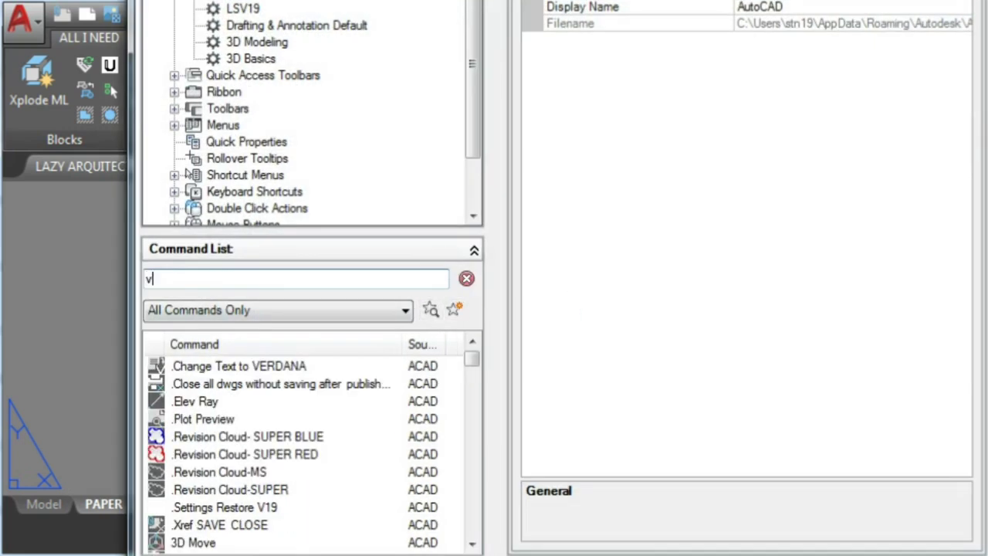
text(iewpo)
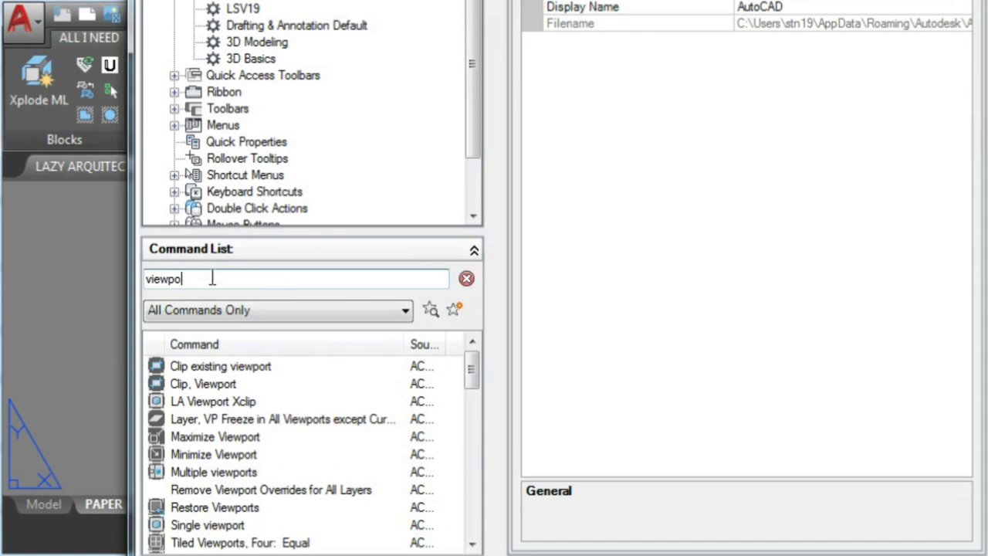
click(203, 384)
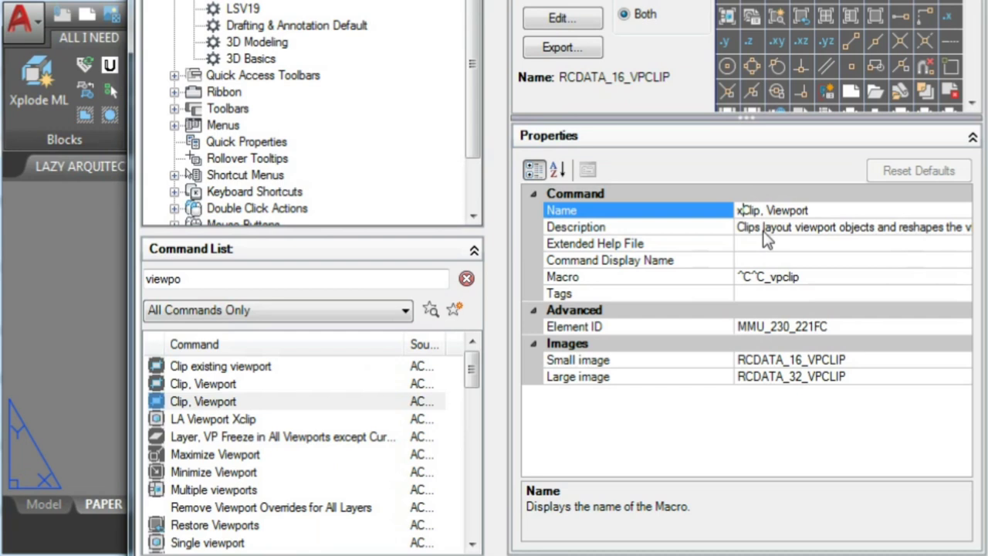
mouse_move(811, 287)
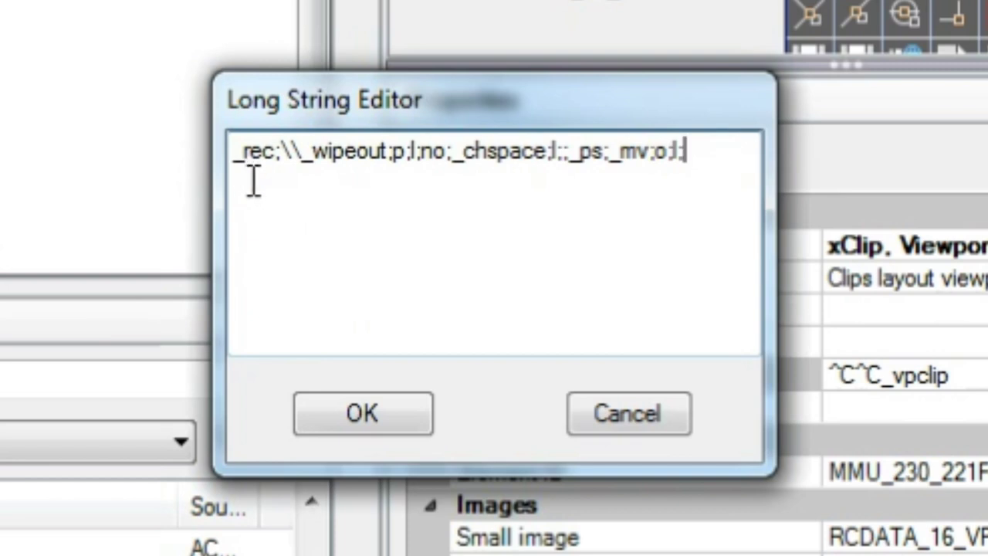
mouse_move(301, 182)
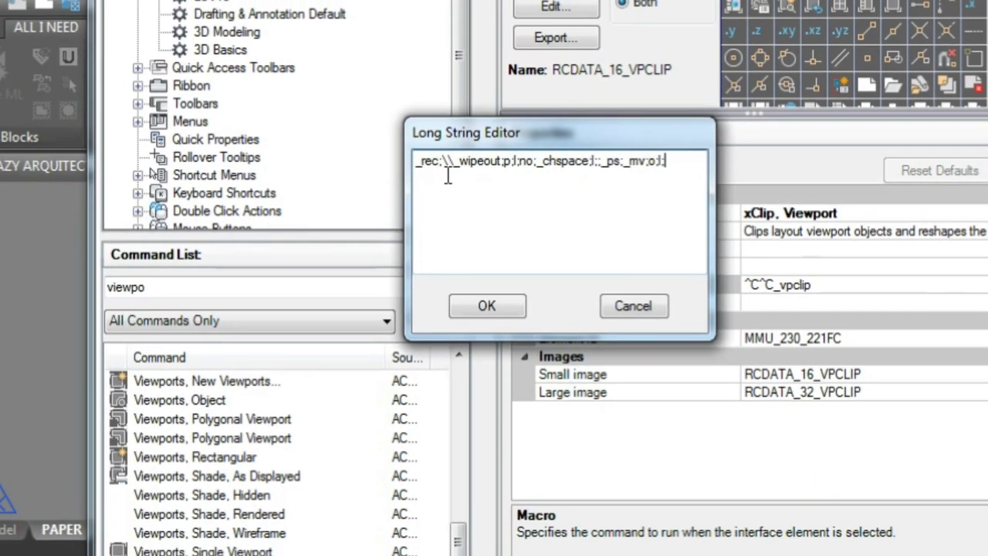
Confirm the wipeout-and-viewport macro in the Long String Editor.
click(486, 306)
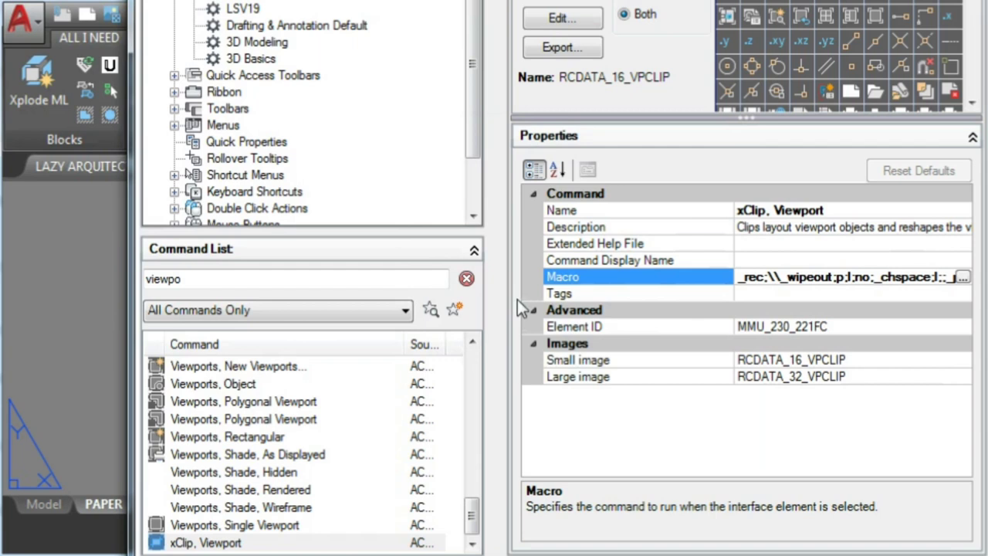
mouse_move(695, 220)
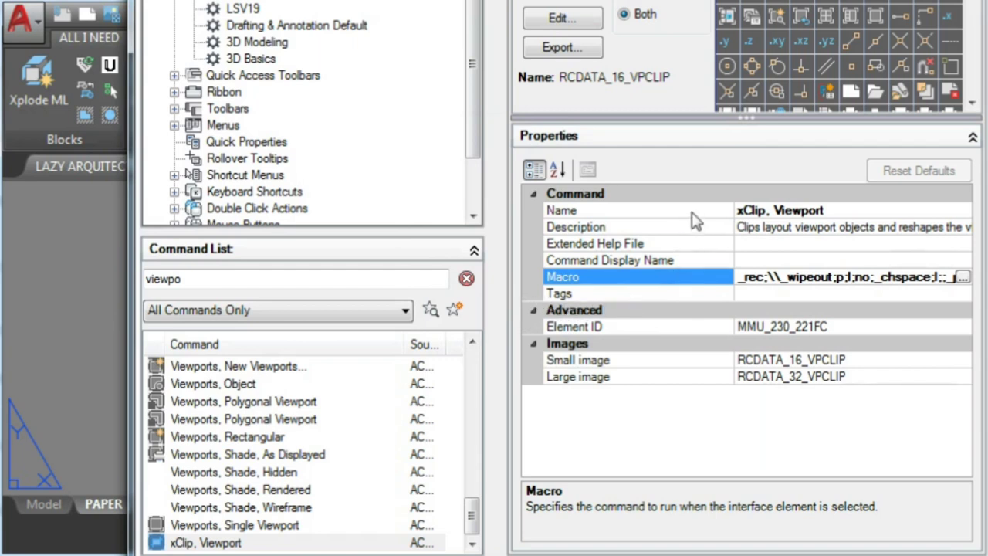
mouse_move(687, 307)
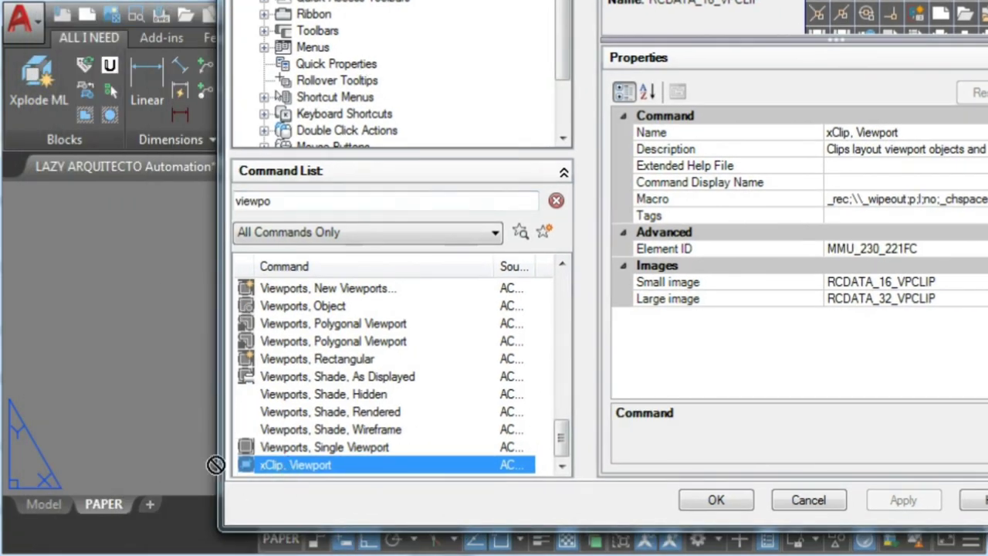
mouse_move(91, 36)
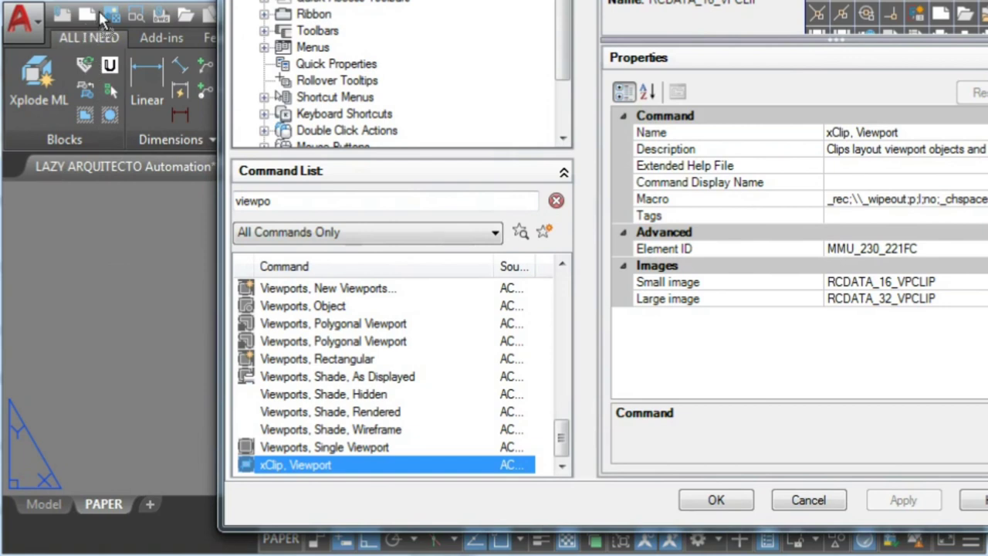
mouse_move(87, 14)
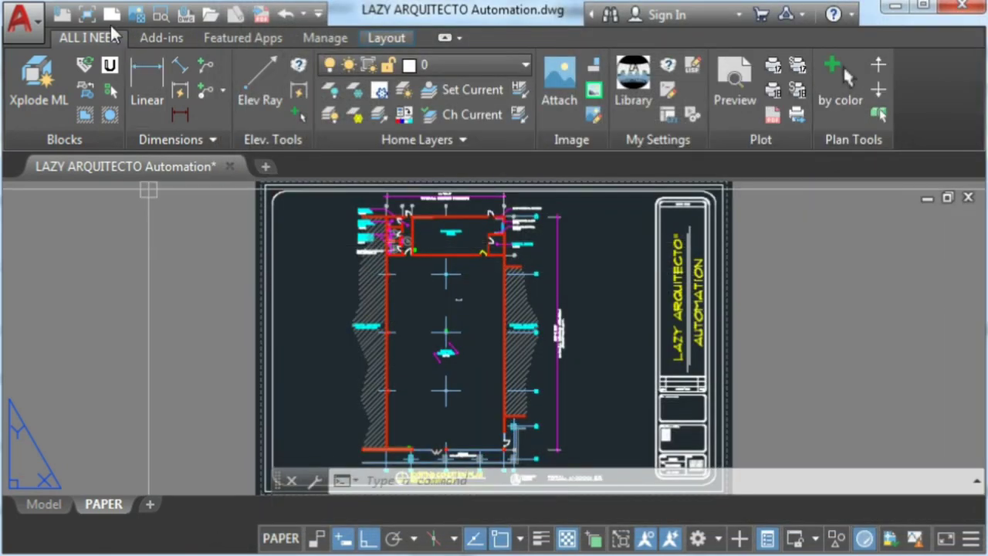
mouse_move(88, 14)
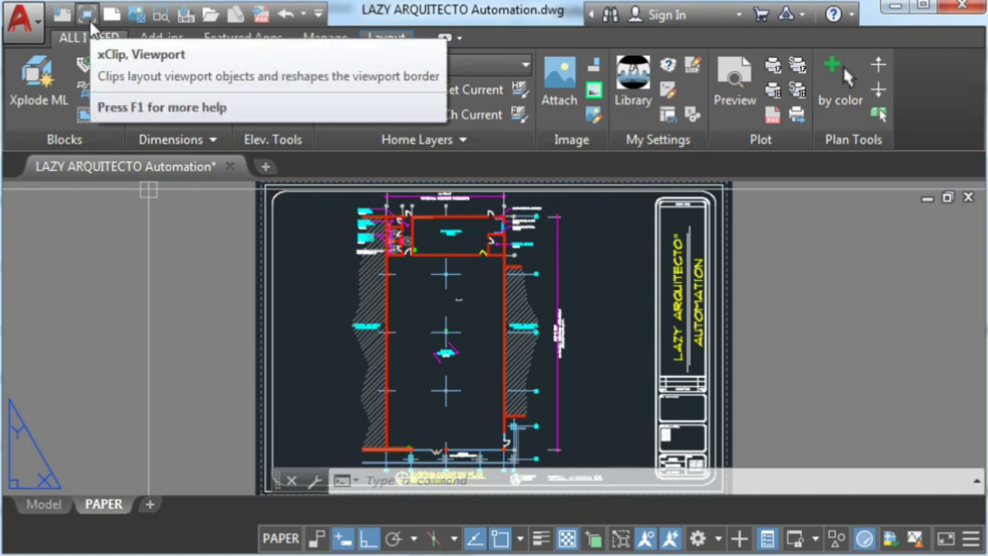